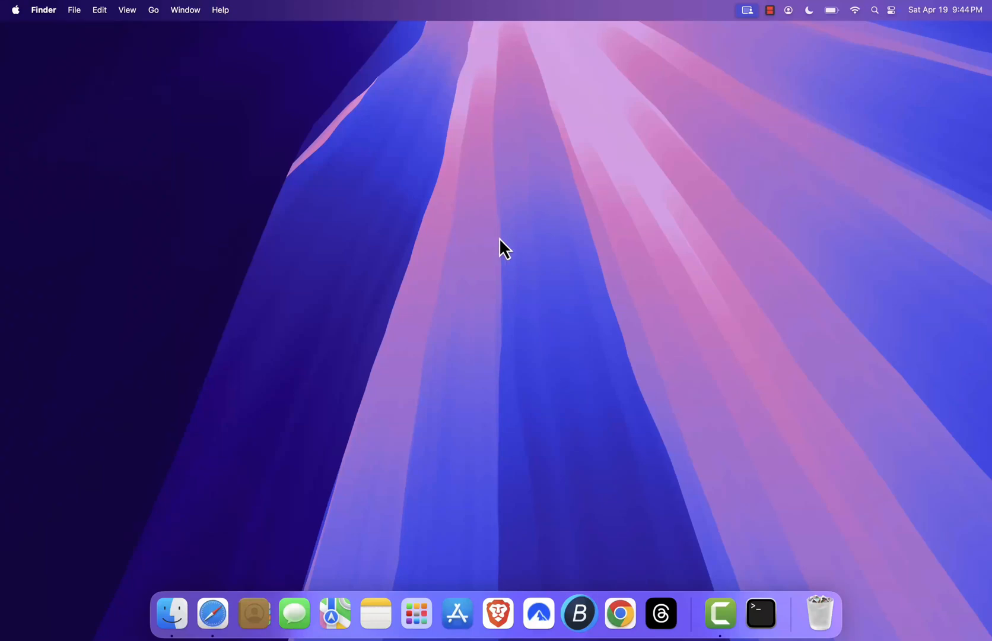
pyautogui.moveTo(598, 304)
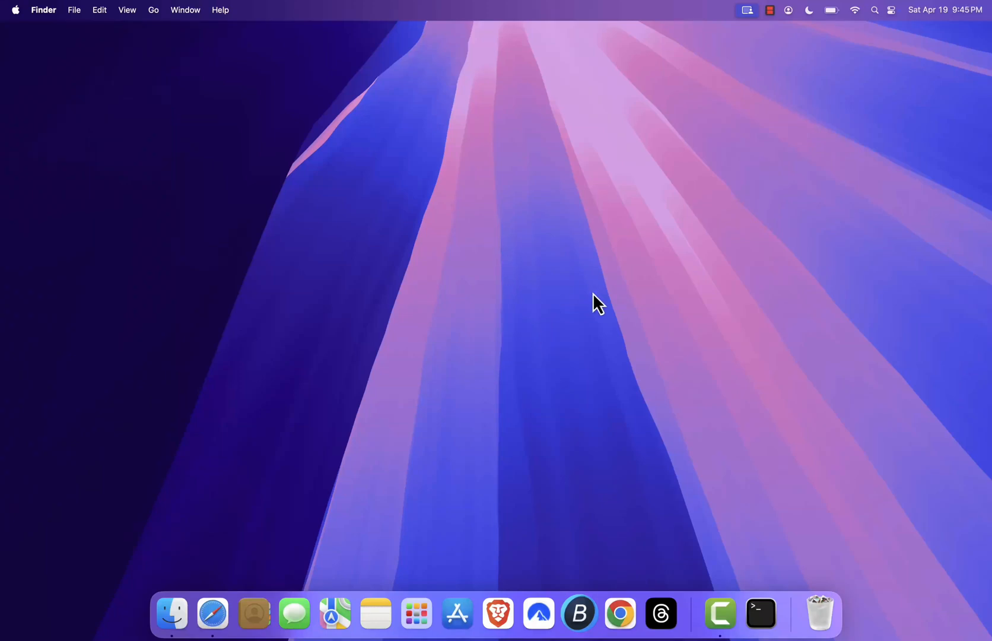
pyautogui.moveTo(614, 310)
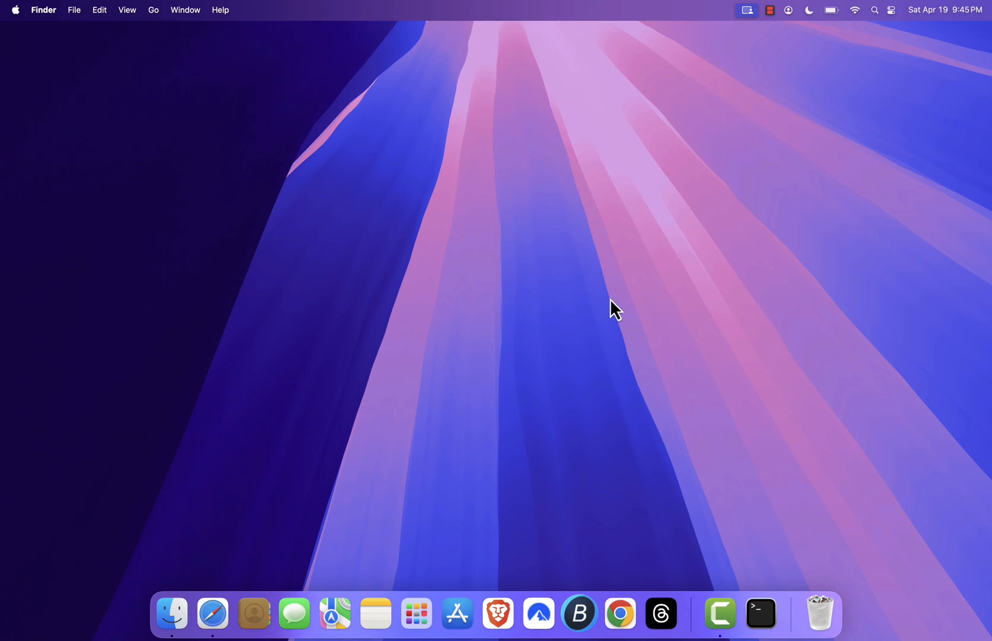
pyautogui.moveTo(546, 309)
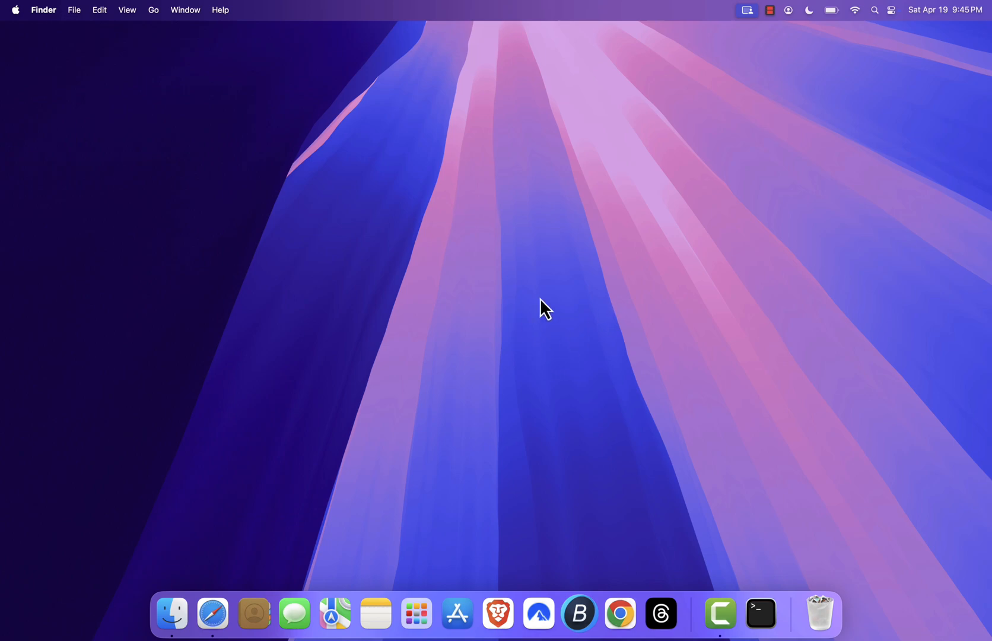
pyautogui.moveTo(526, 245)
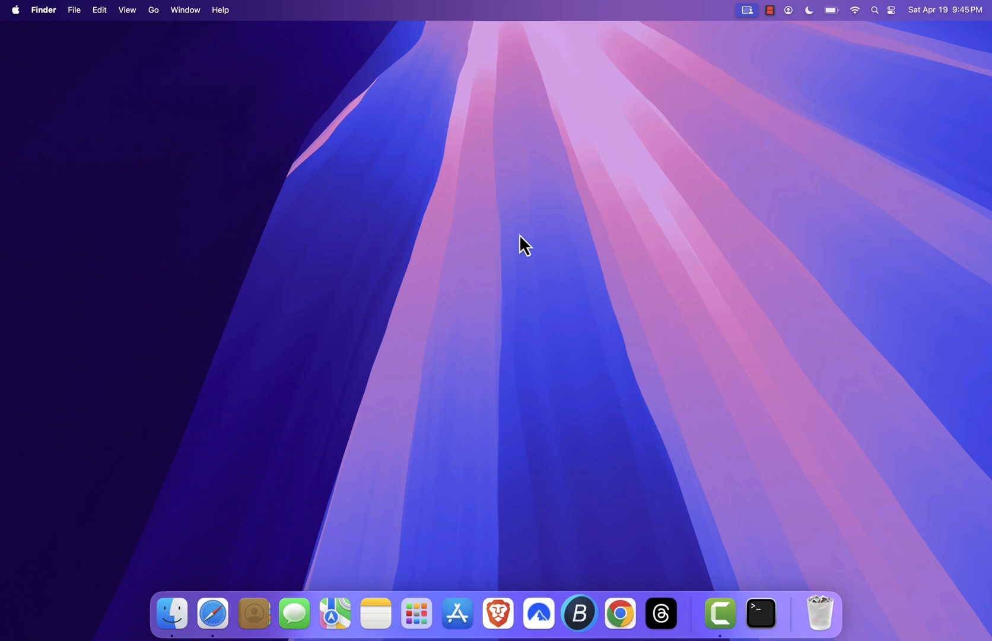
pyautogui.moveTo(517, 195)
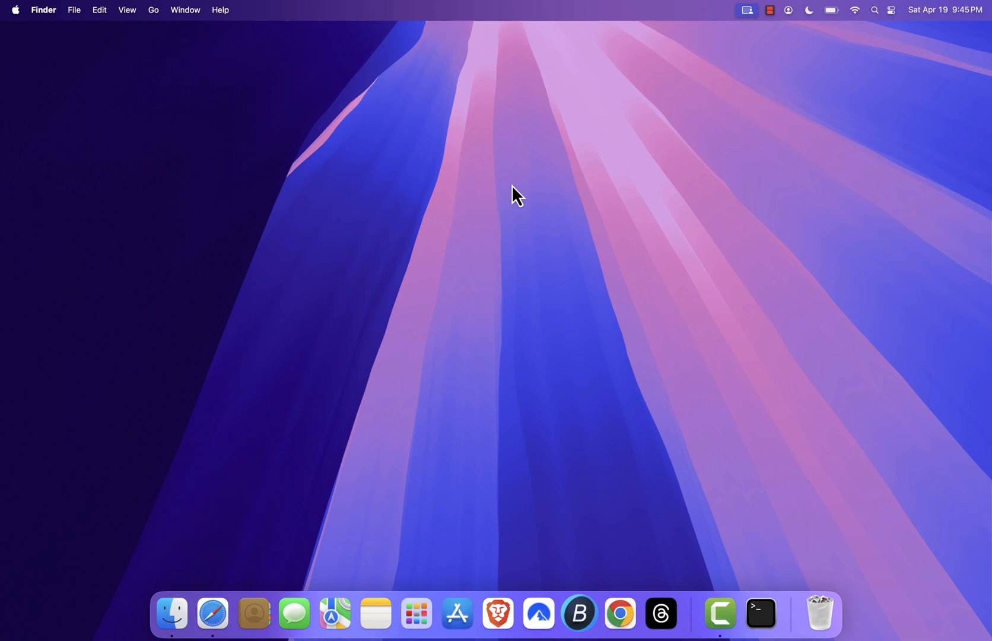
pyautogui.moveTo(519, 284)
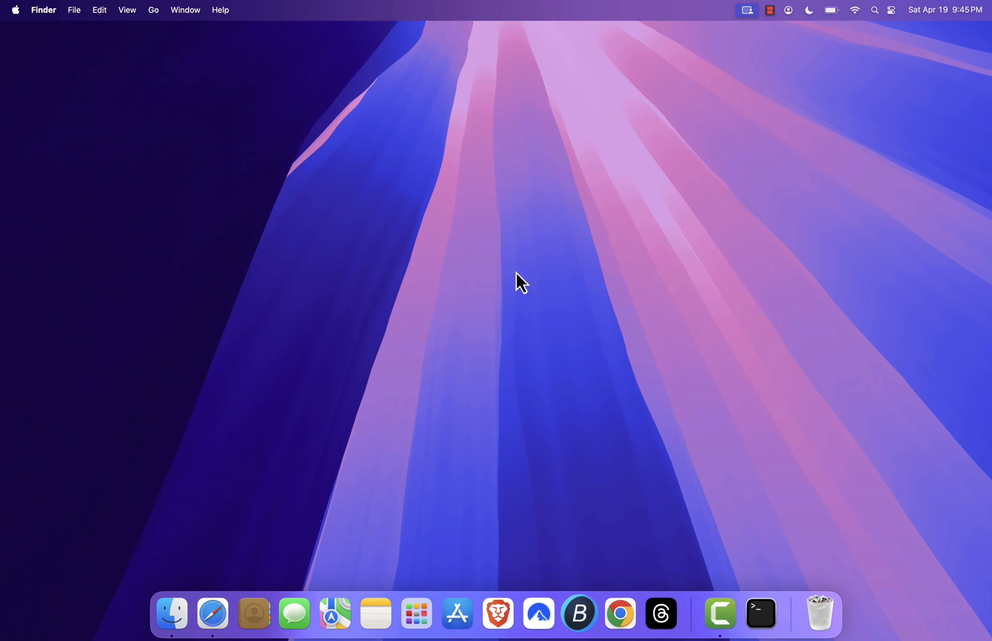
pyautogui.moveTo(508, 351)
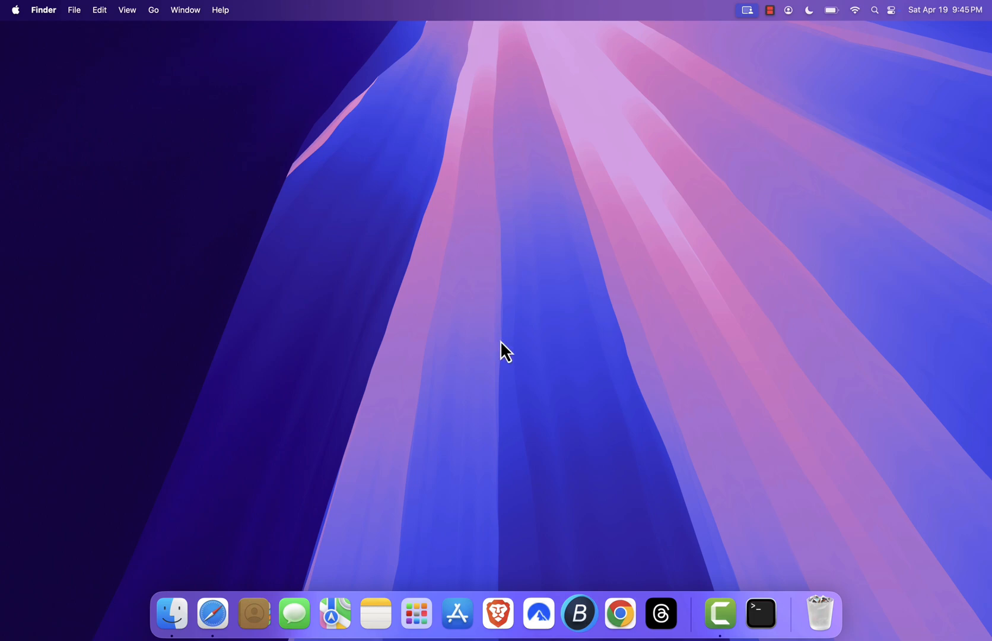
pyautogui.moveTo(512, 305)
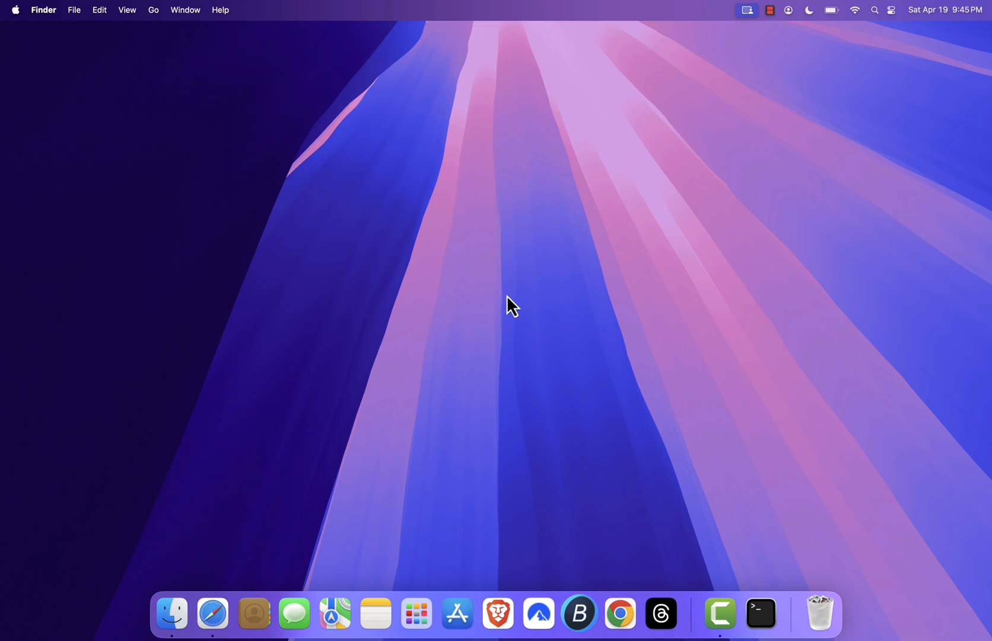
pyautogui.moveTo(548, 402)
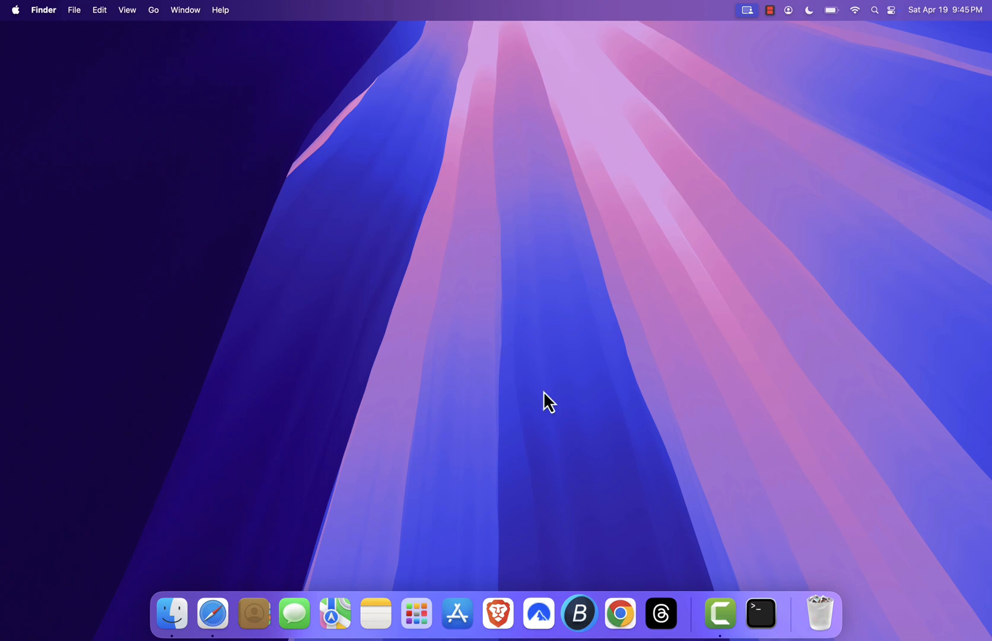
# - Start the free MetaTrader 4 download from metatrader4.com in Brave
pyautogui.click(498, 615)
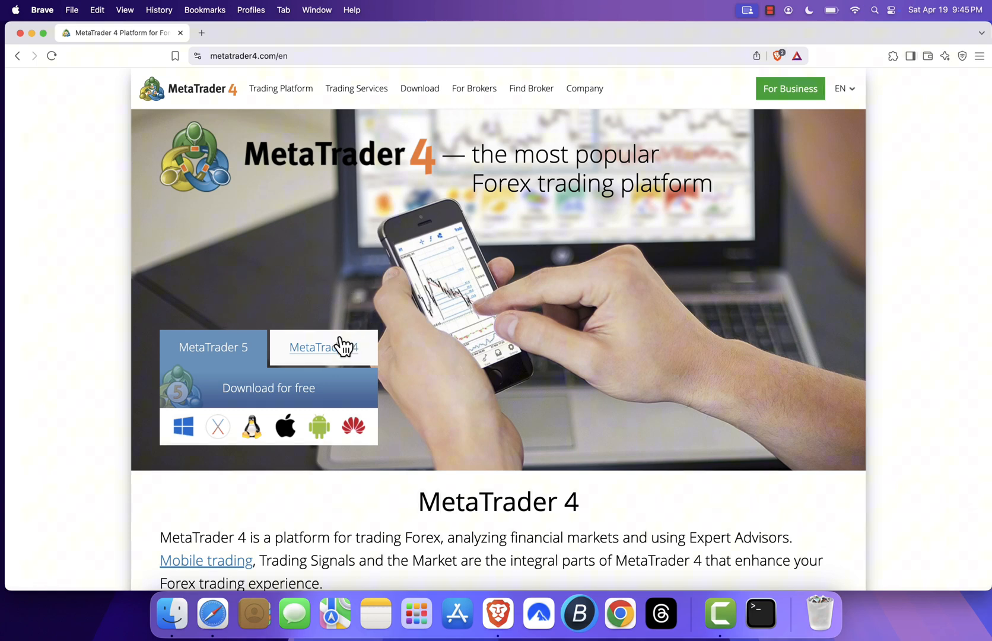
pyautogui.click(323, 346)
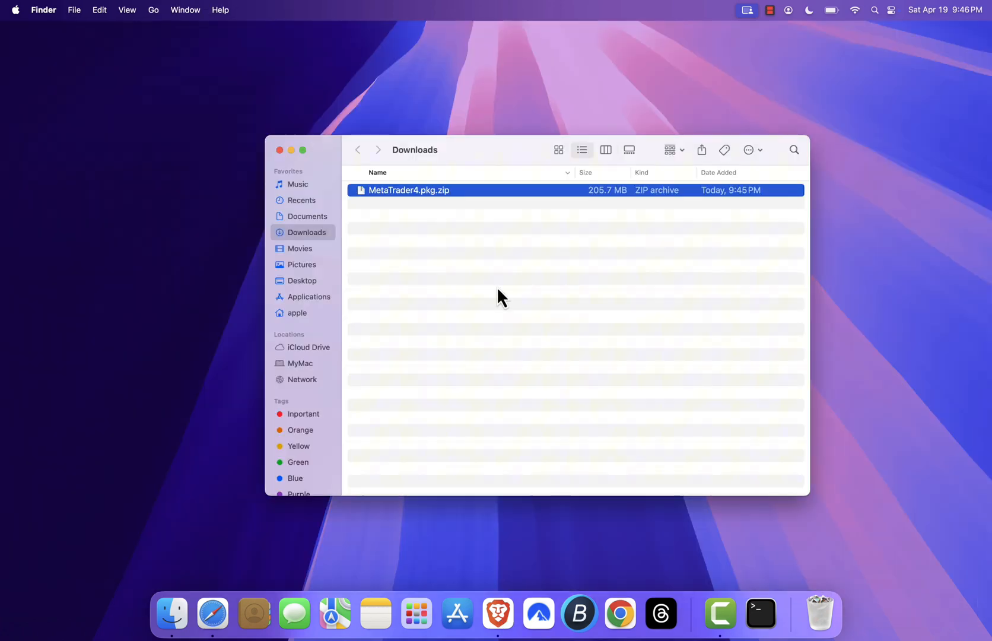
pyautogui.moveTo(443, 269)
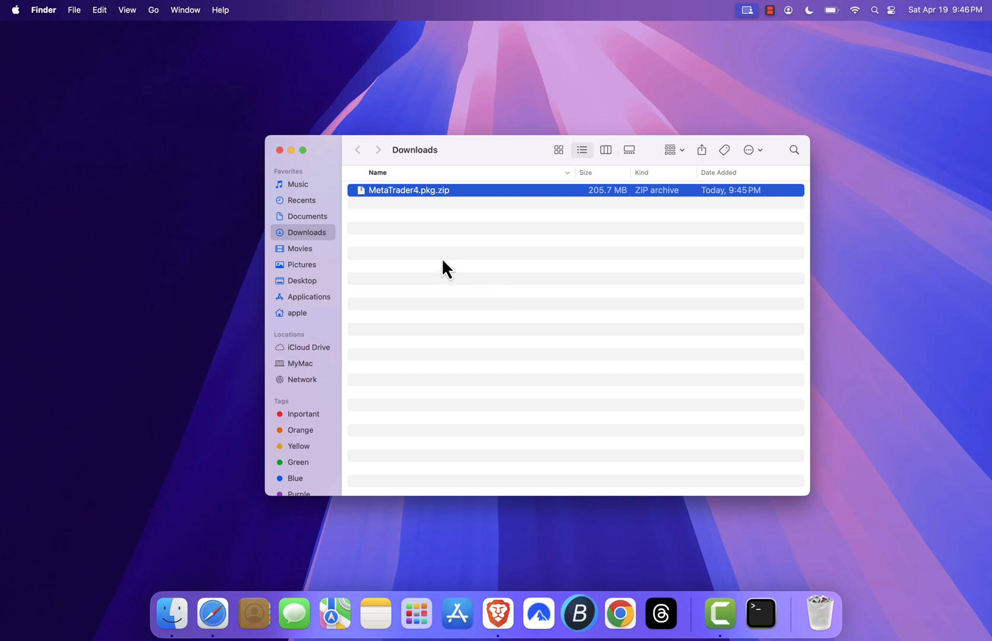
# - Extract MetaTrader4.pkg.zip in Downloads and select the MetaTrader 4.pkg installer
pyautogui.doubleClick(410, 190)
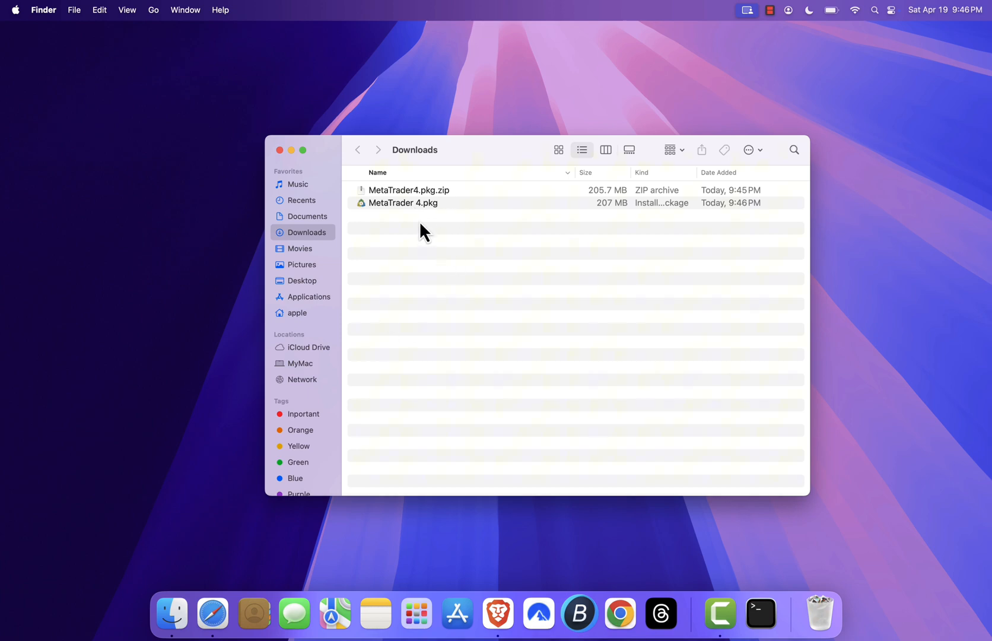
pyautogui.click(402, 203)
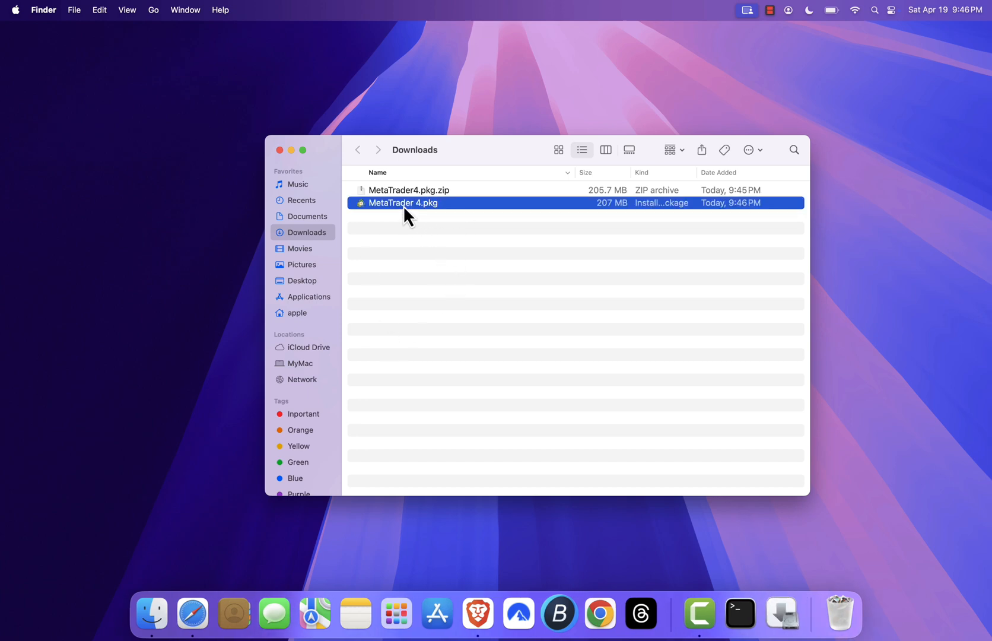
# - Launch the MetaTrader 4.pkg installer and close the Downloads Finder window
pyautogui.doubleClick(403, 203)
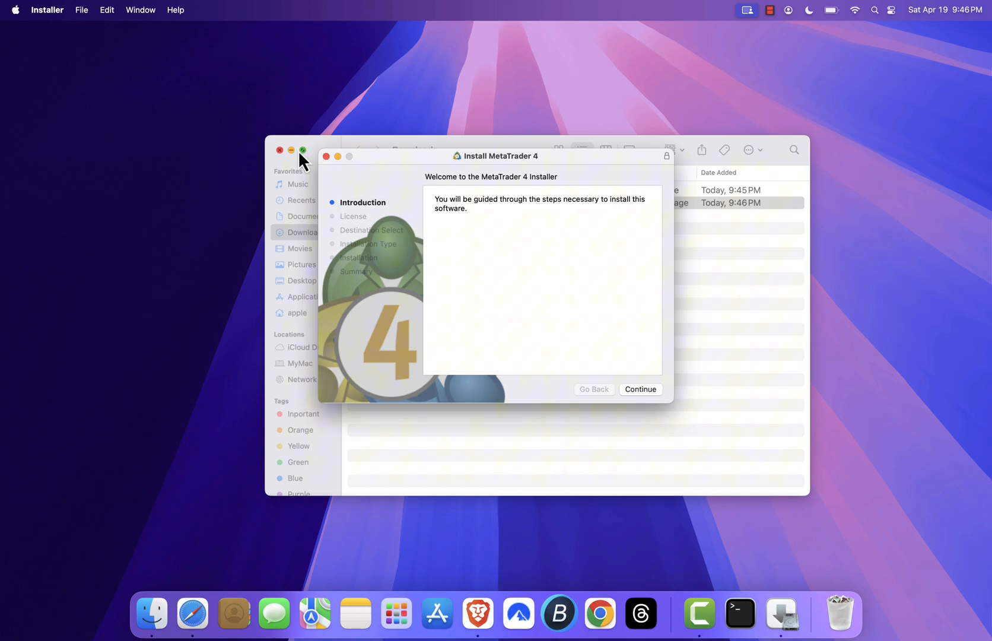
pyautogui.click(302, 150)
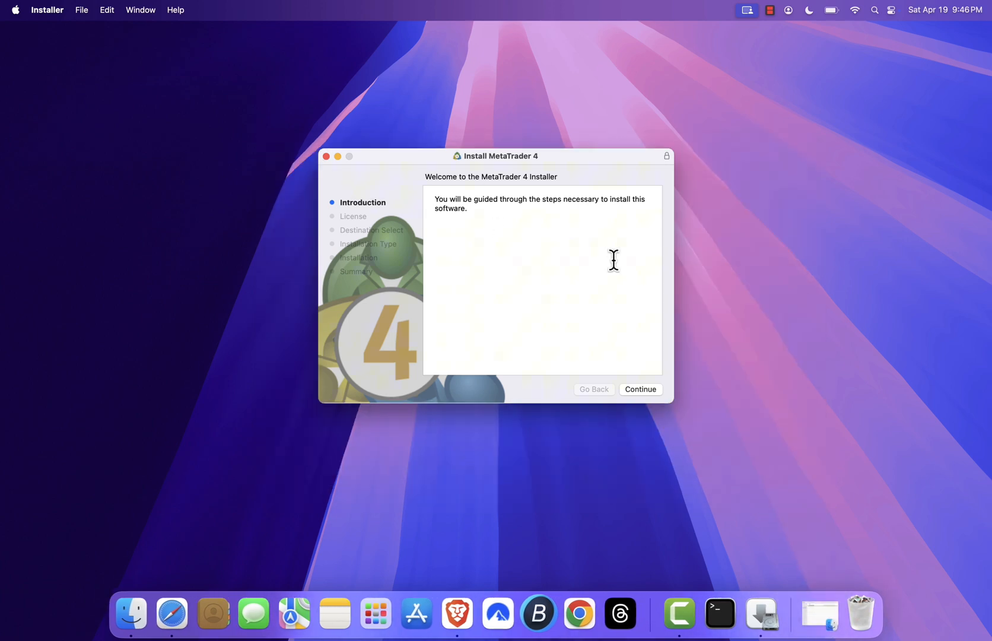
pyautogui.moveTo(498, 294)
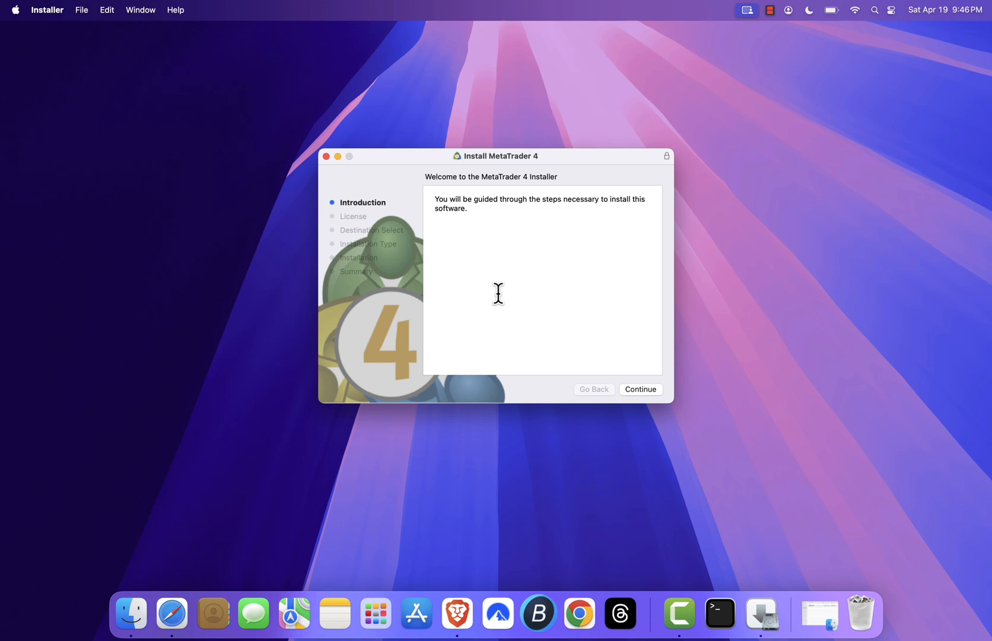
pyautogui.click(15, 11)
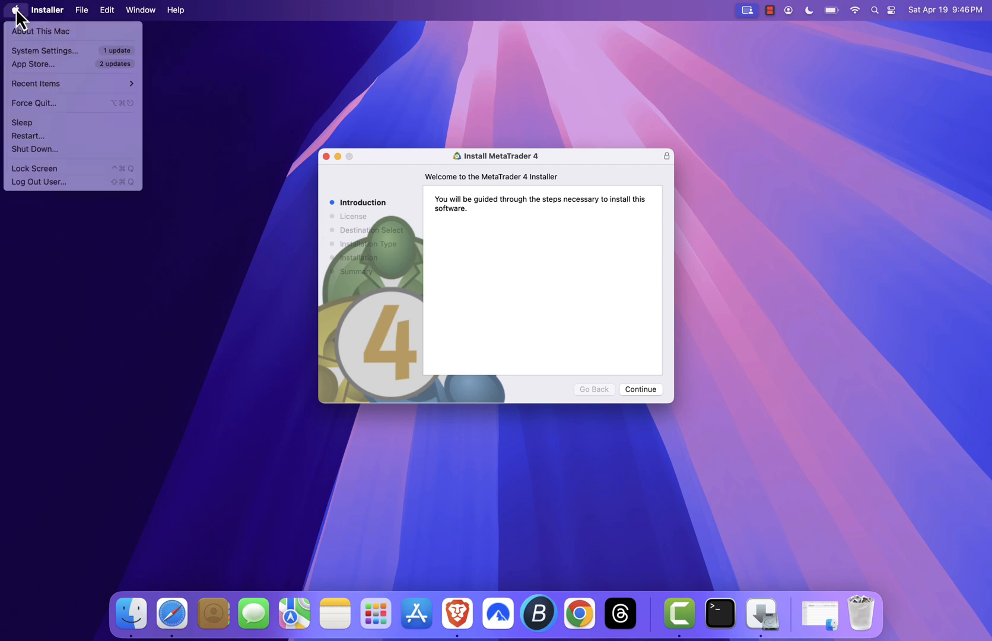
# - Check Privacy & Security allows apps from App Store & Known Developers, then close System Settings
pyautogui.click(44, 51)
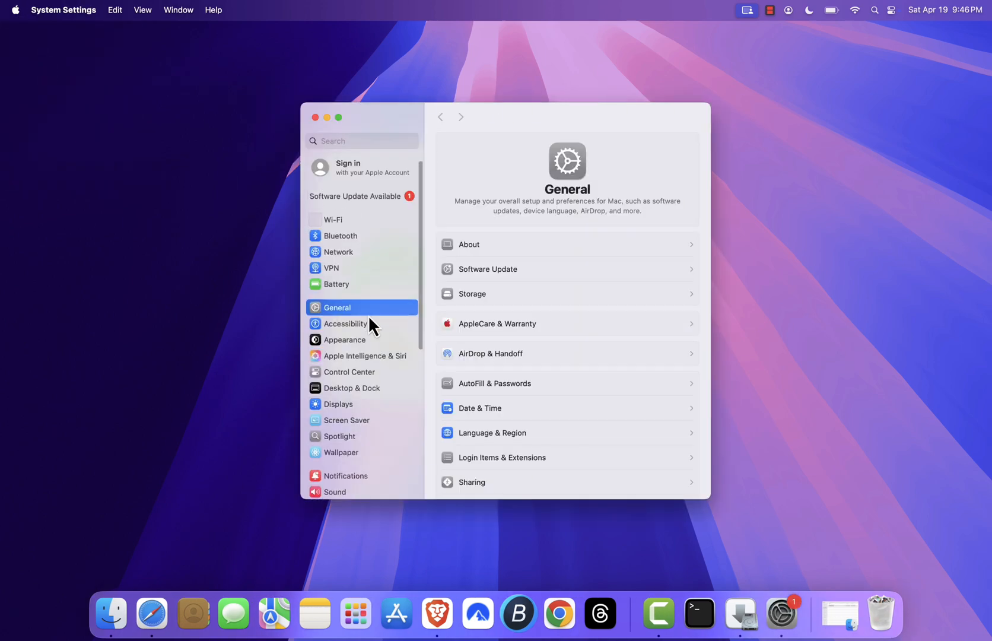
pyautogui.scroll(-3)
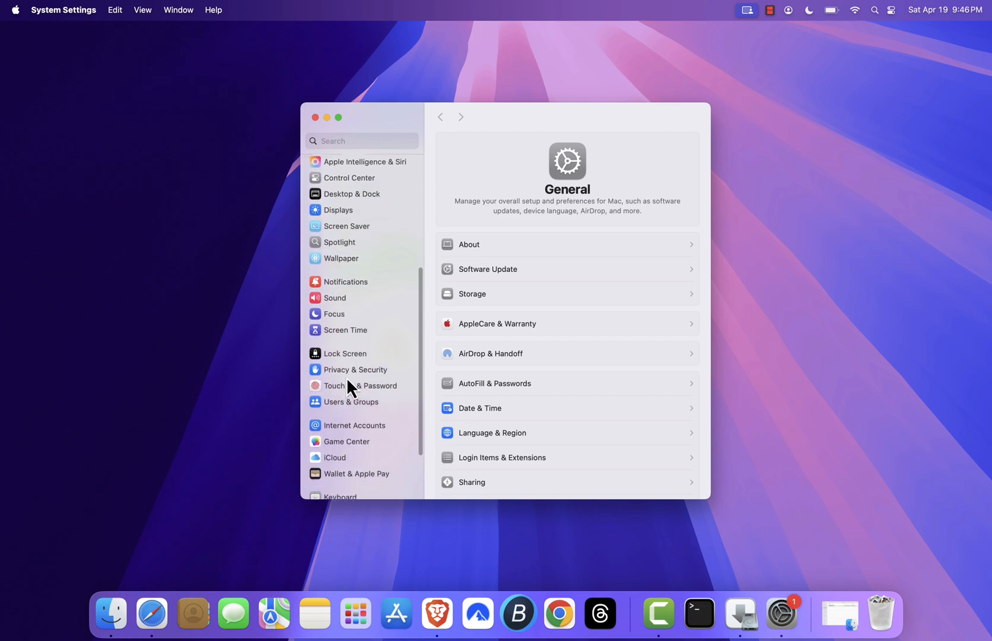
pyautogui.click(355, 370)
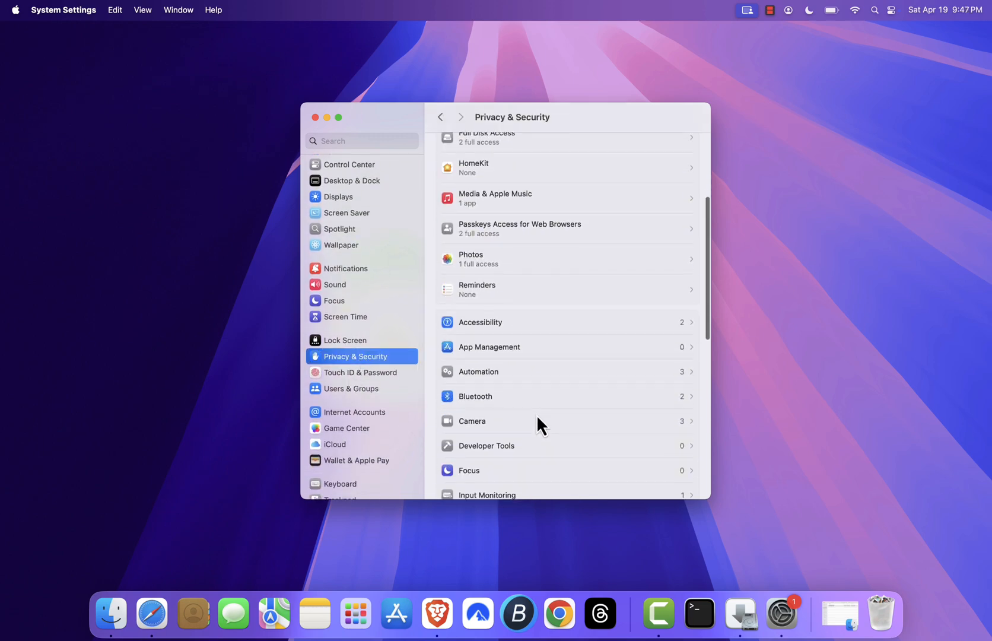
pyautogui.scroll(-3)
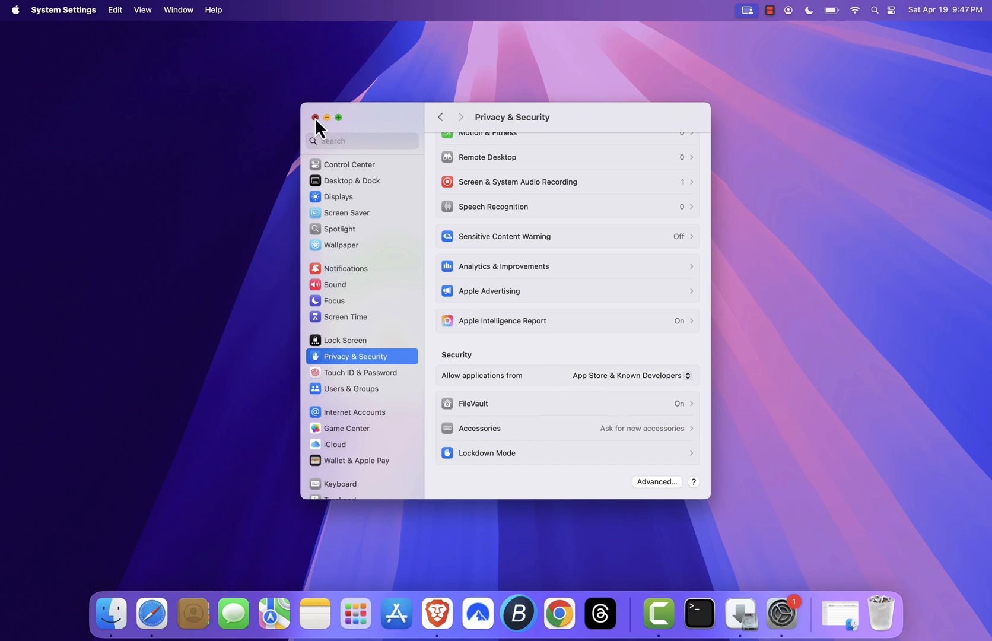
pyautogui.click(314, 118)
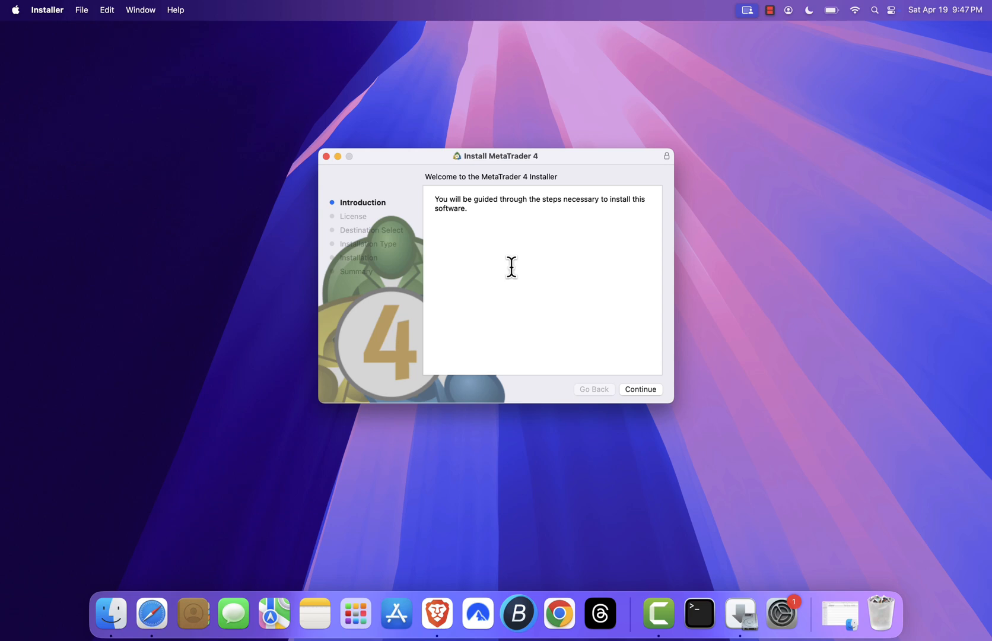
pyautogui.moveTo(367, 206)
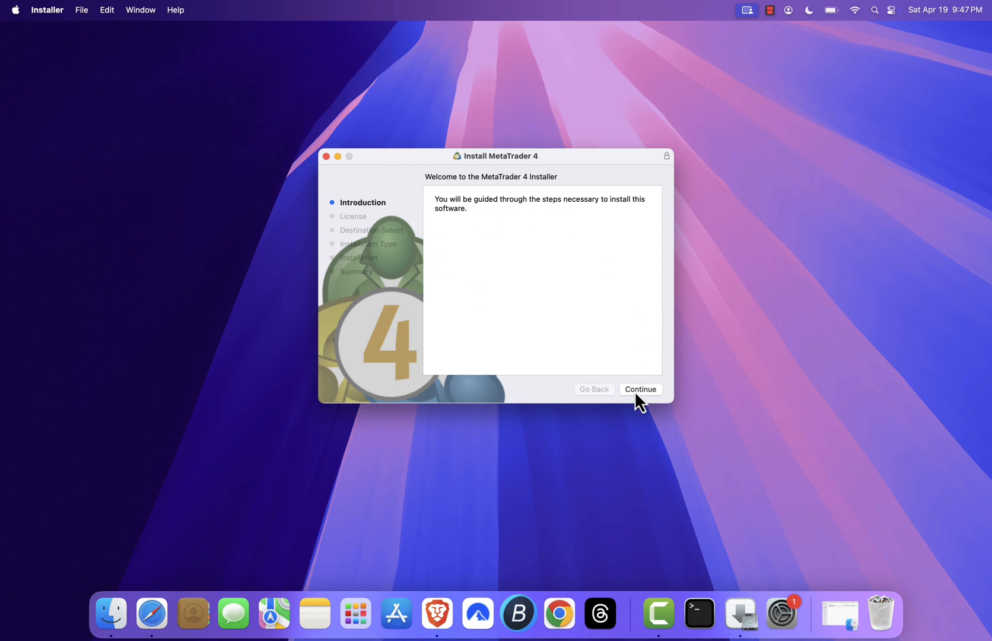
# - Run the MetaTrader 4 installation through license, authorization and close, answering the trash prompt
pyautogui.click(640, 388)
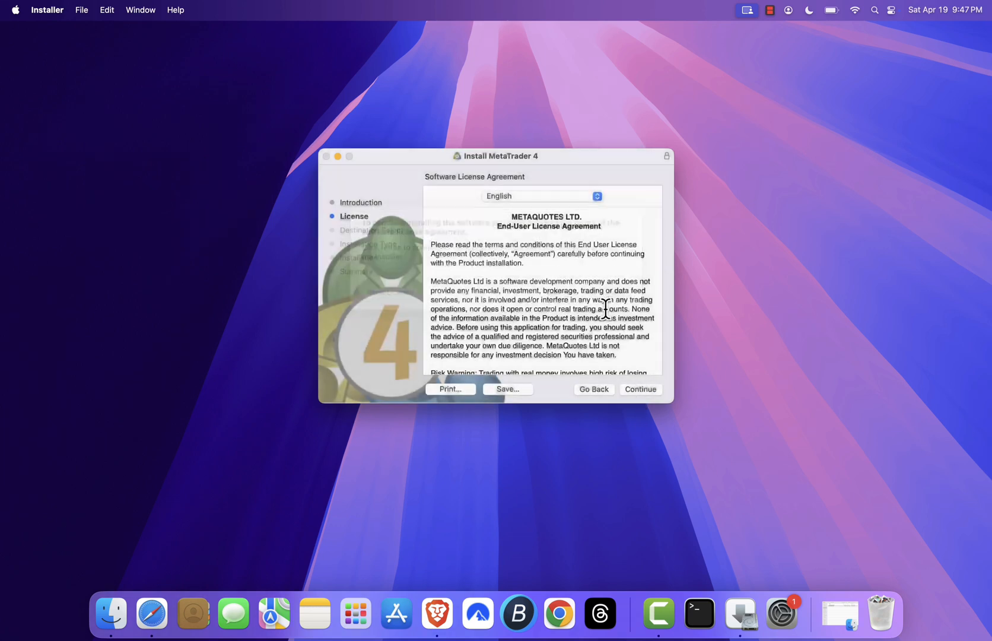
pyautogui.click(640, 390)
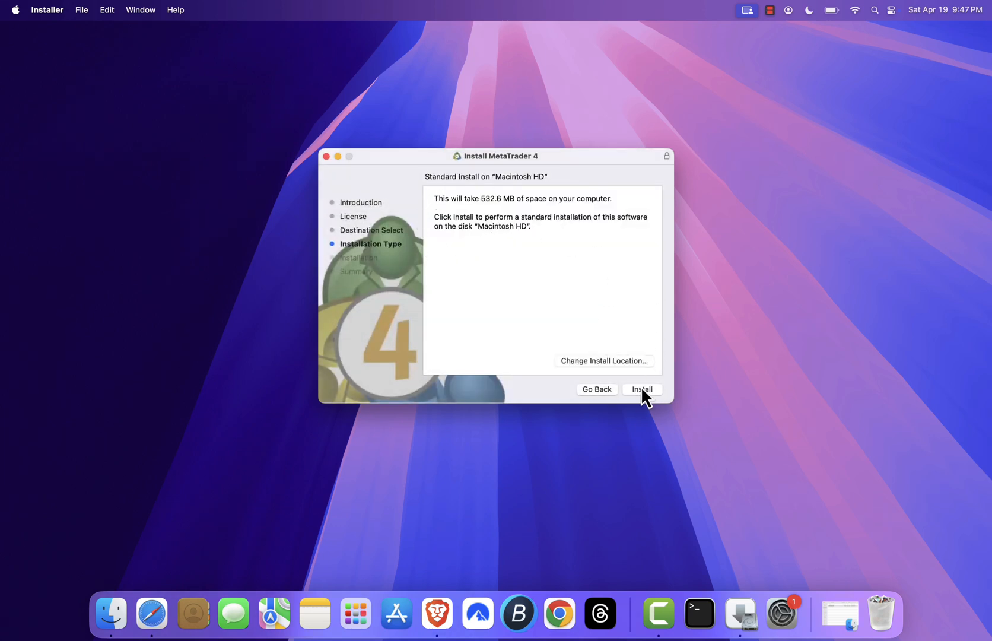
pyautogui.click(641, 390)
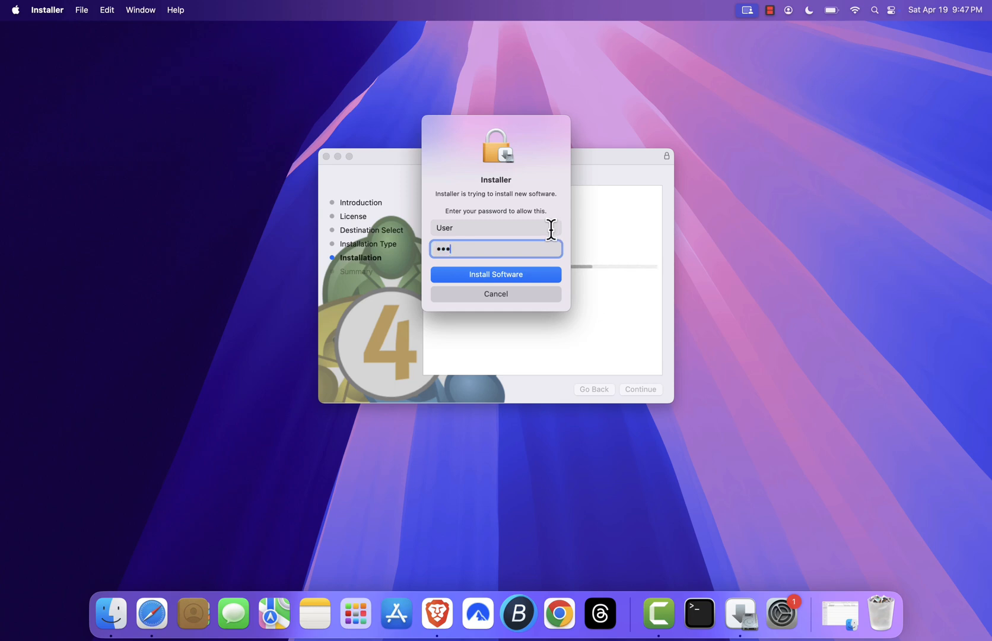
pyautogui.click(496, 274)
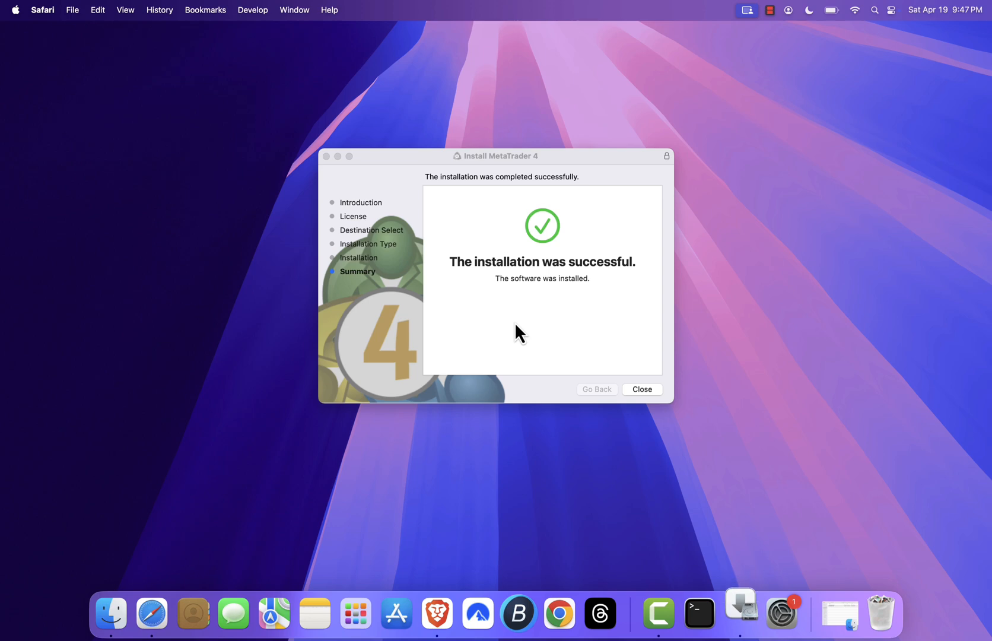
pyautogui.click(642, 388)
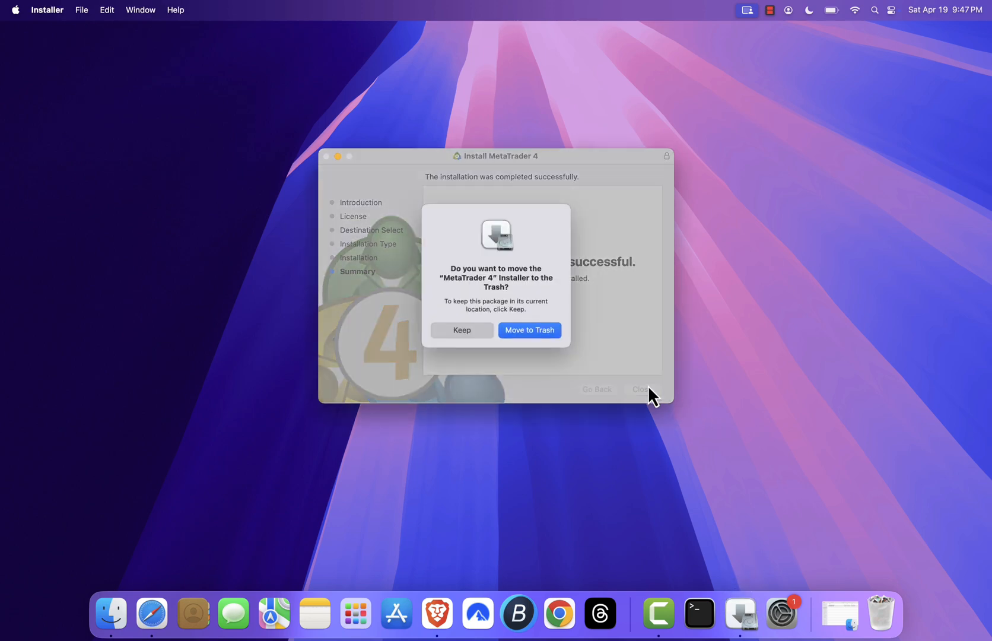
pyautogui.click(530, 330)
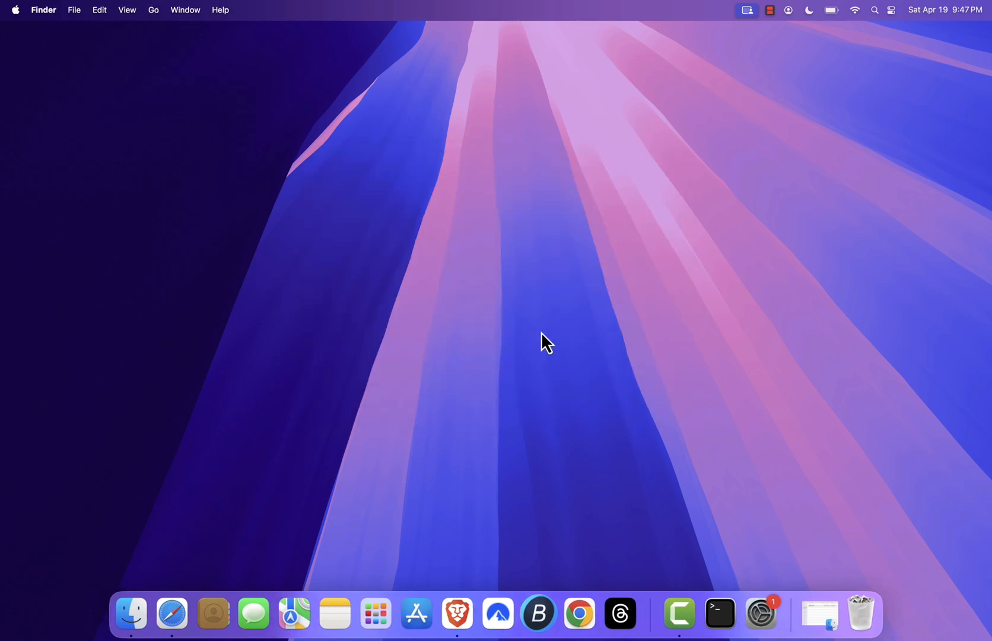
pyautogui.moveTo(253, 424)
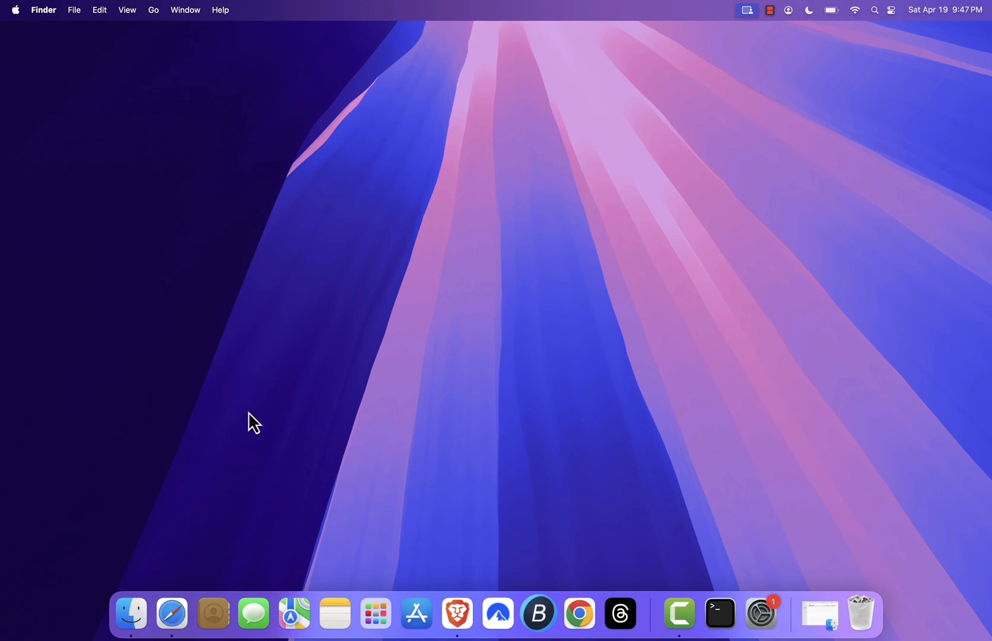
pyautogui.moveTo(462, 251)
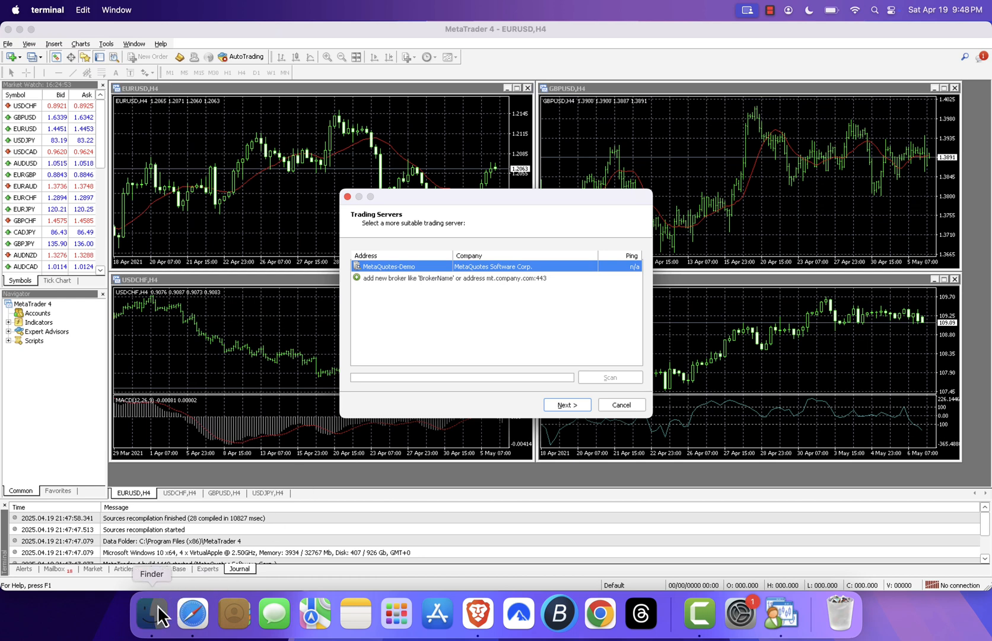
# - Launch MetaTrader 4 from Applications and cancel the login dialog, leaving the H4 chart windows
pyautogui.click(151, 614)
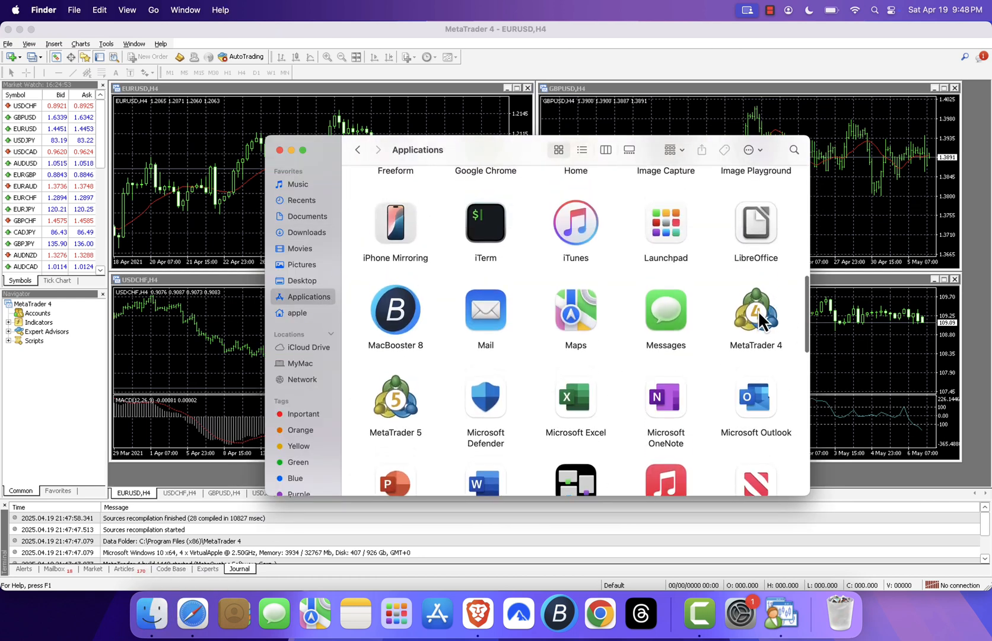
pyautogui.click(757, 309)
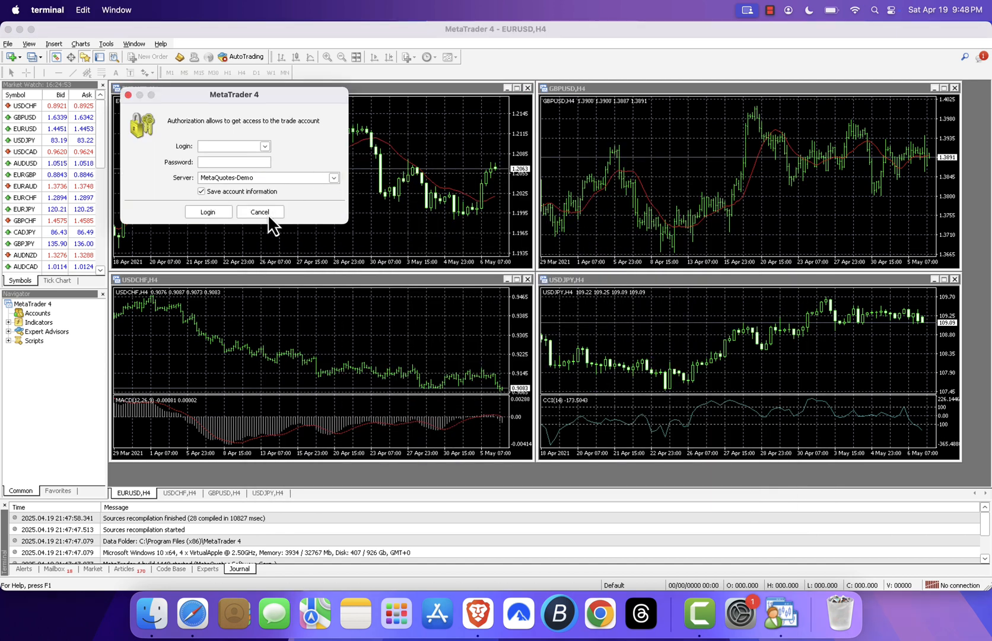
pyautogui.click(260, 213)
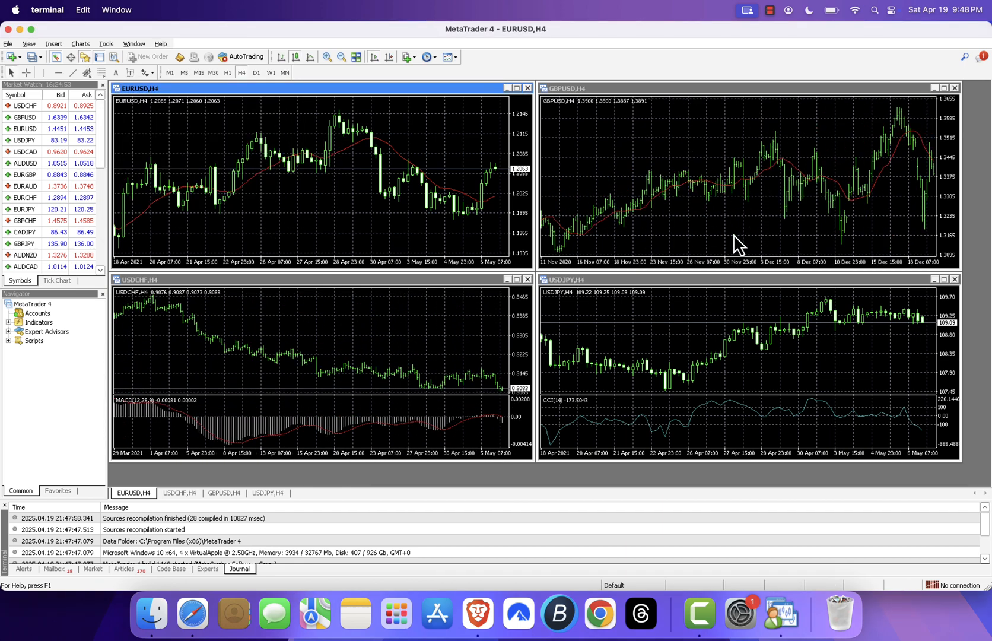
pyautogui.click(528, 88)
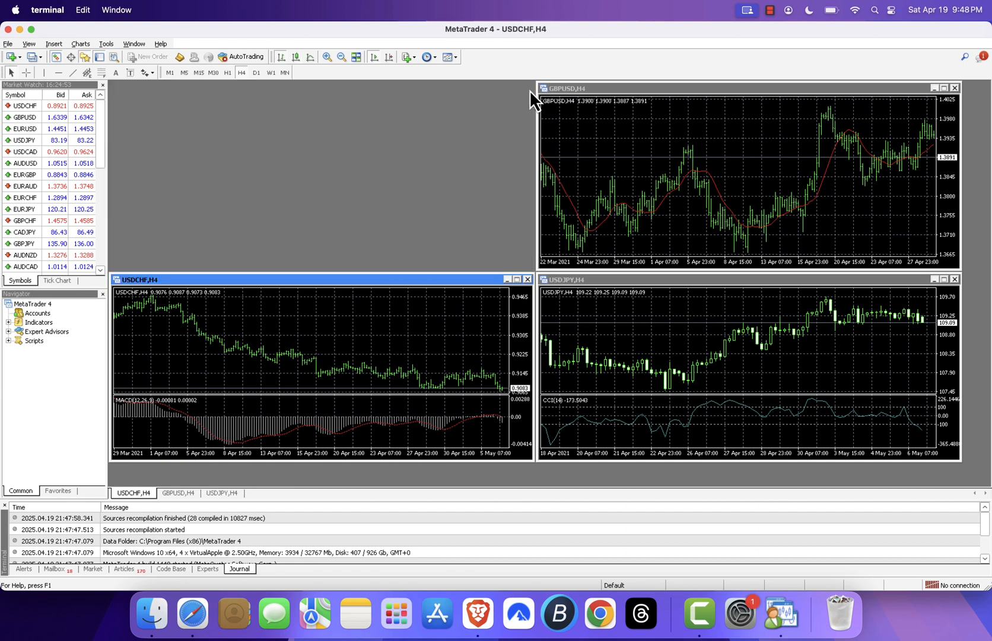